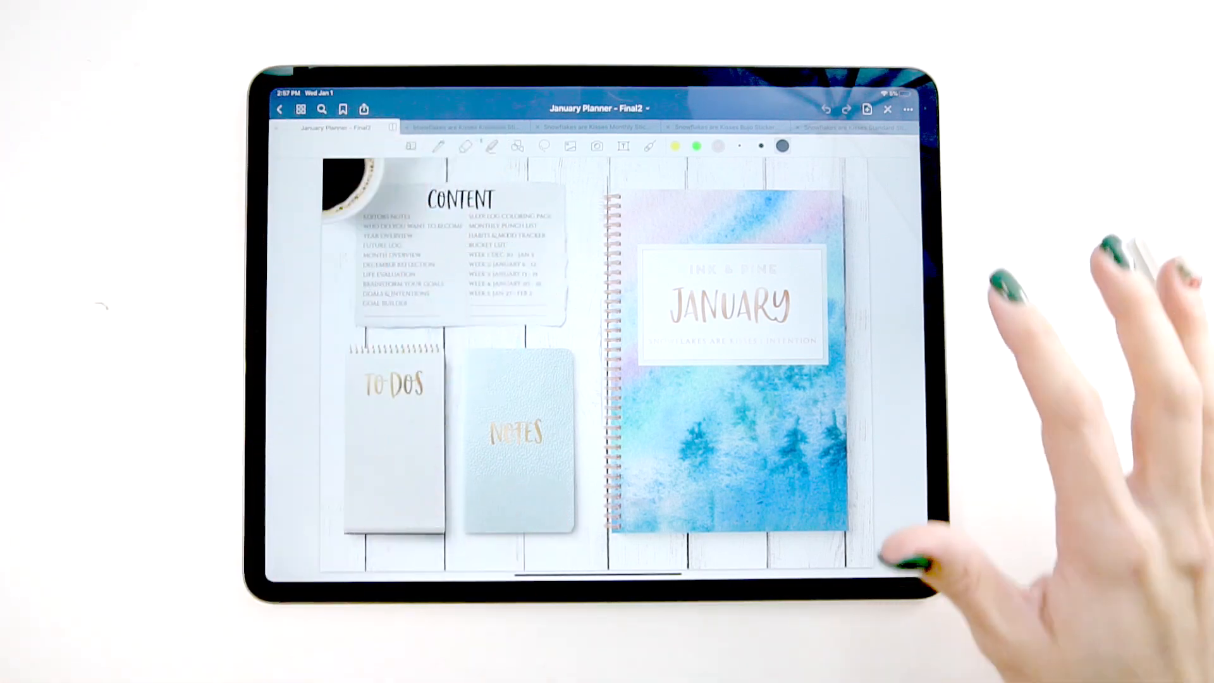
# Show the January habit tracker and snowflake mood tracker spread via its tab.
pyautogui.click(865, 109)
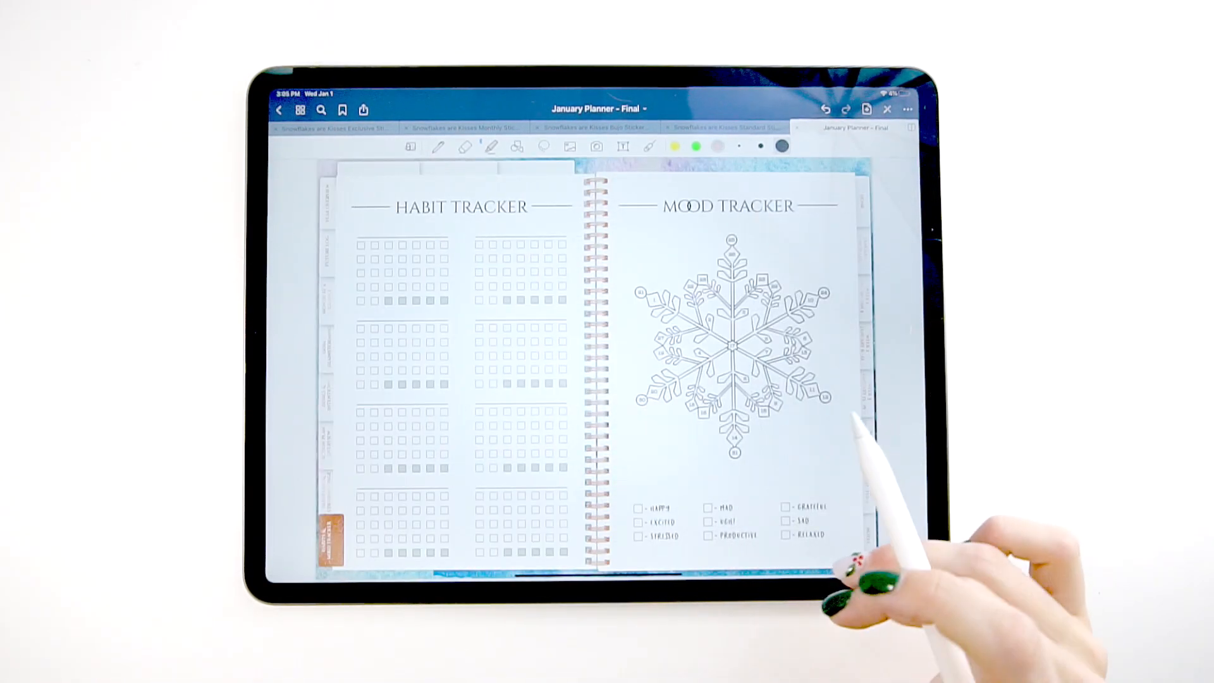
pyautogui.moveTo(1027, 508)
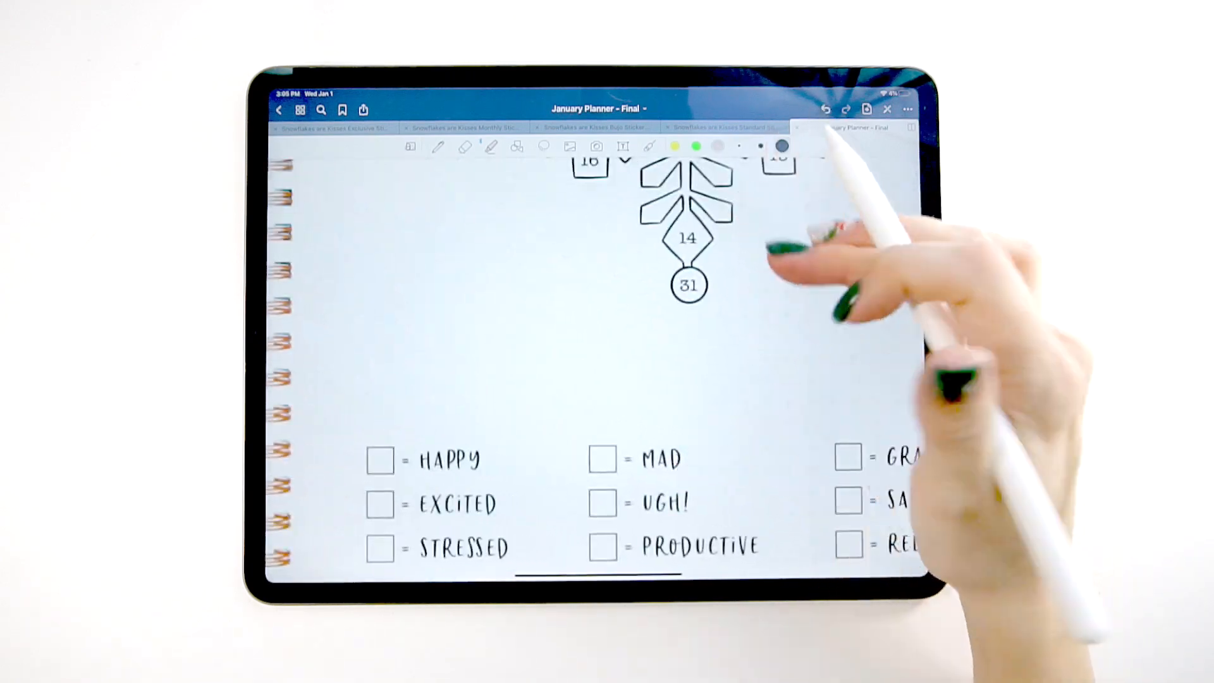
pyautogui.click(602, 459)
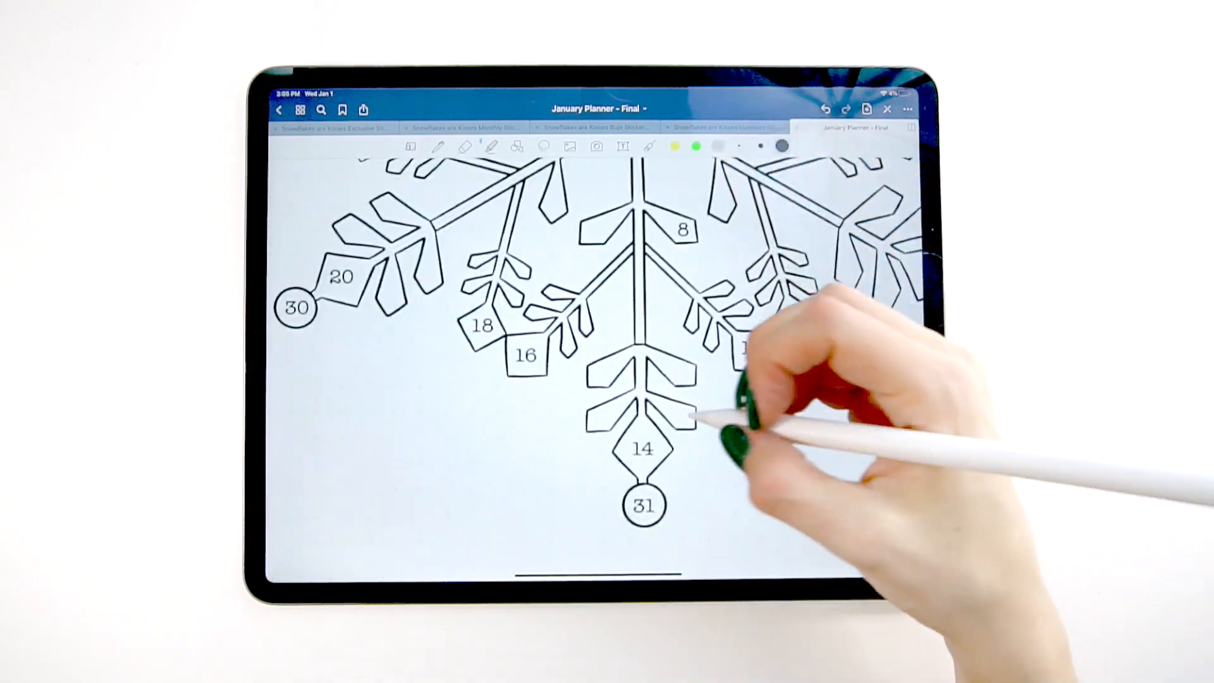
pyautogui.scroll(-3)
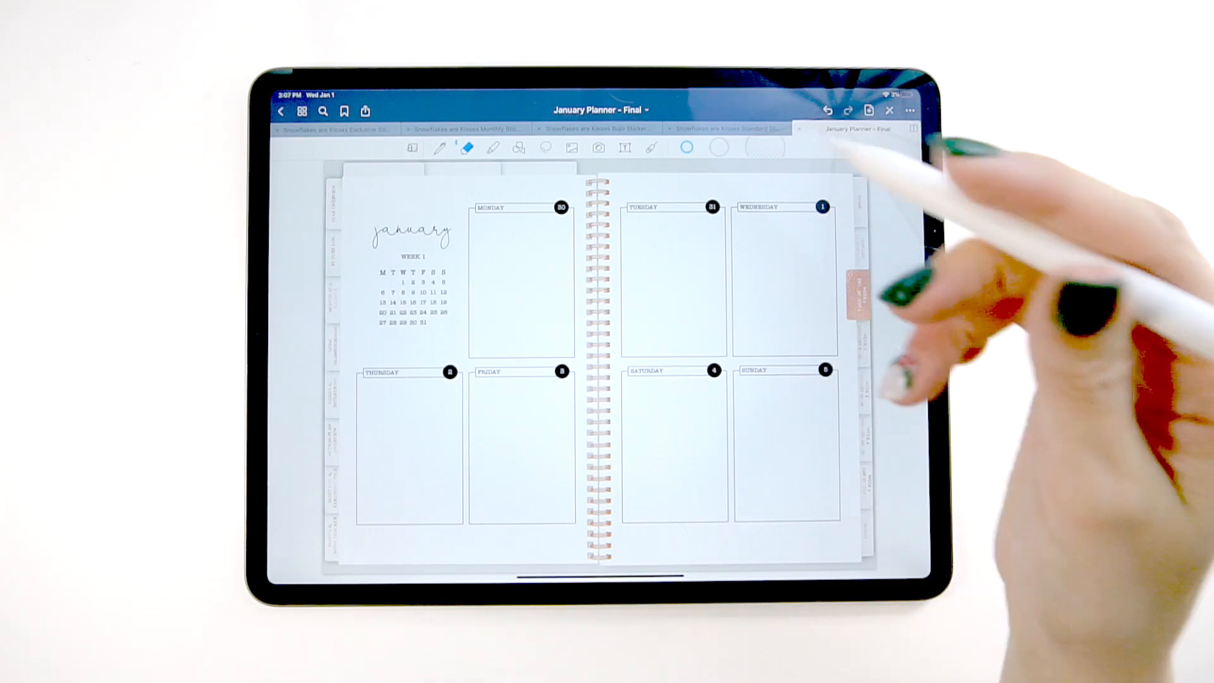
# Switch to the December Bullet Journal Weekly Layout Inserts document.
pyautogui.click(280, 111)
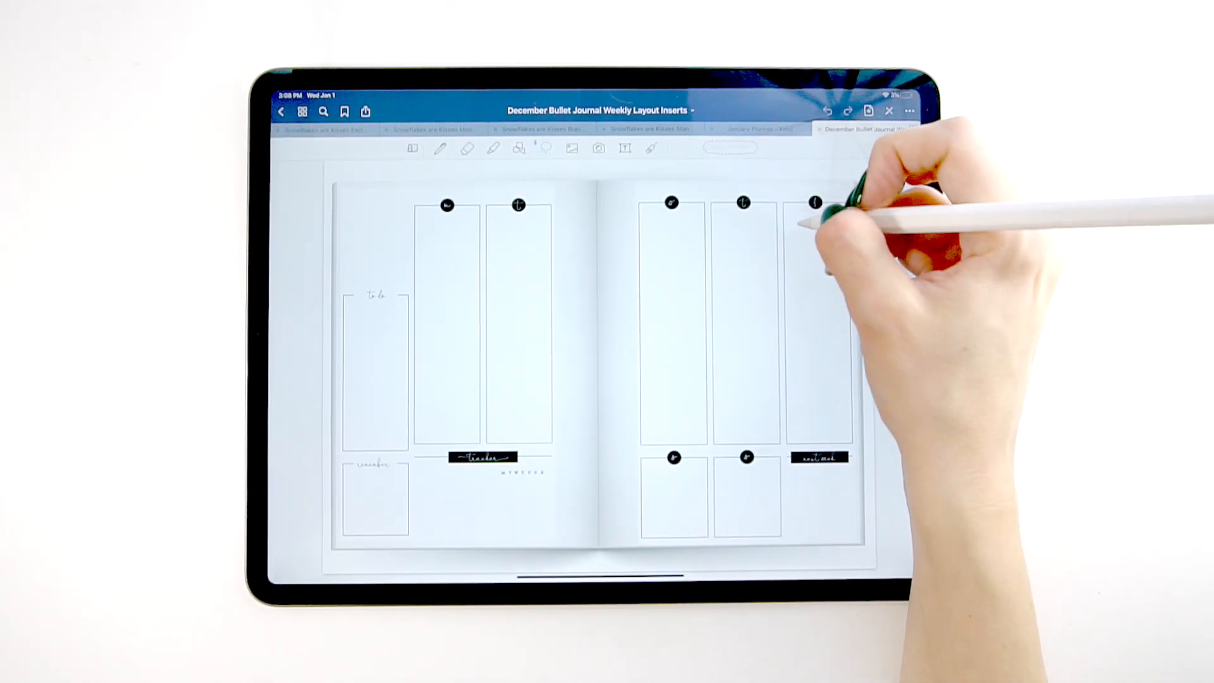
# Return to the January Planner and overlay the weekly insert on the week 1 right page.
pyautogui.click(811, 202)
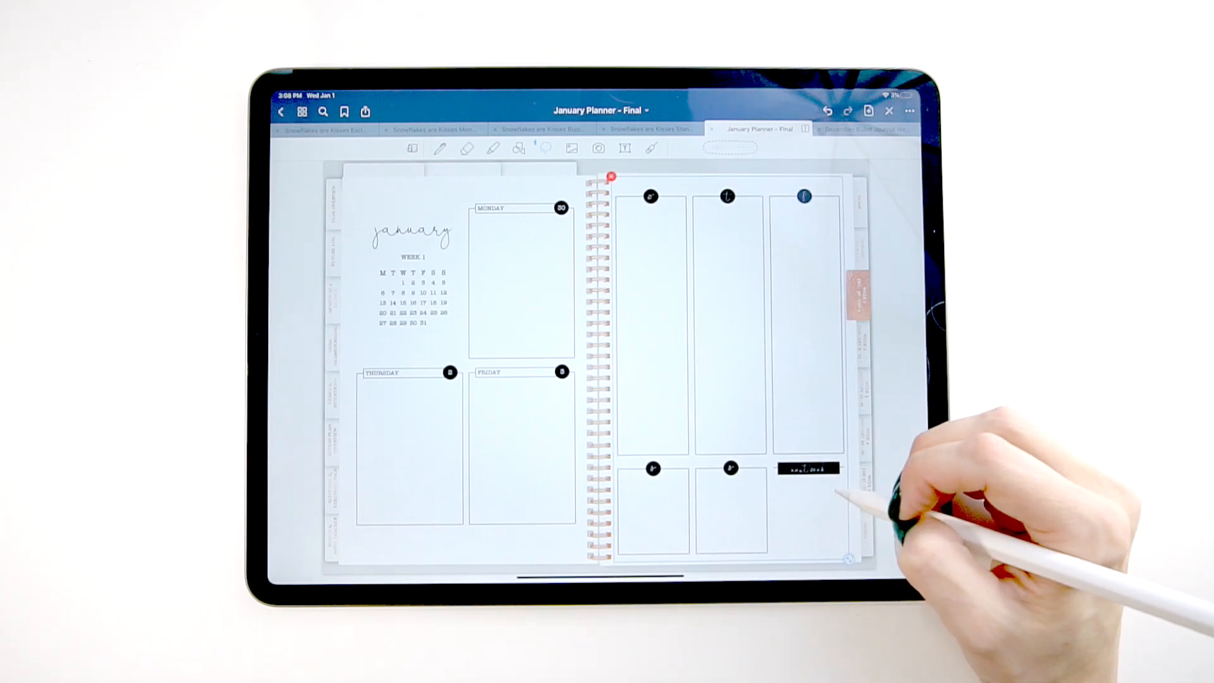
pyautogui.click(865, 129)
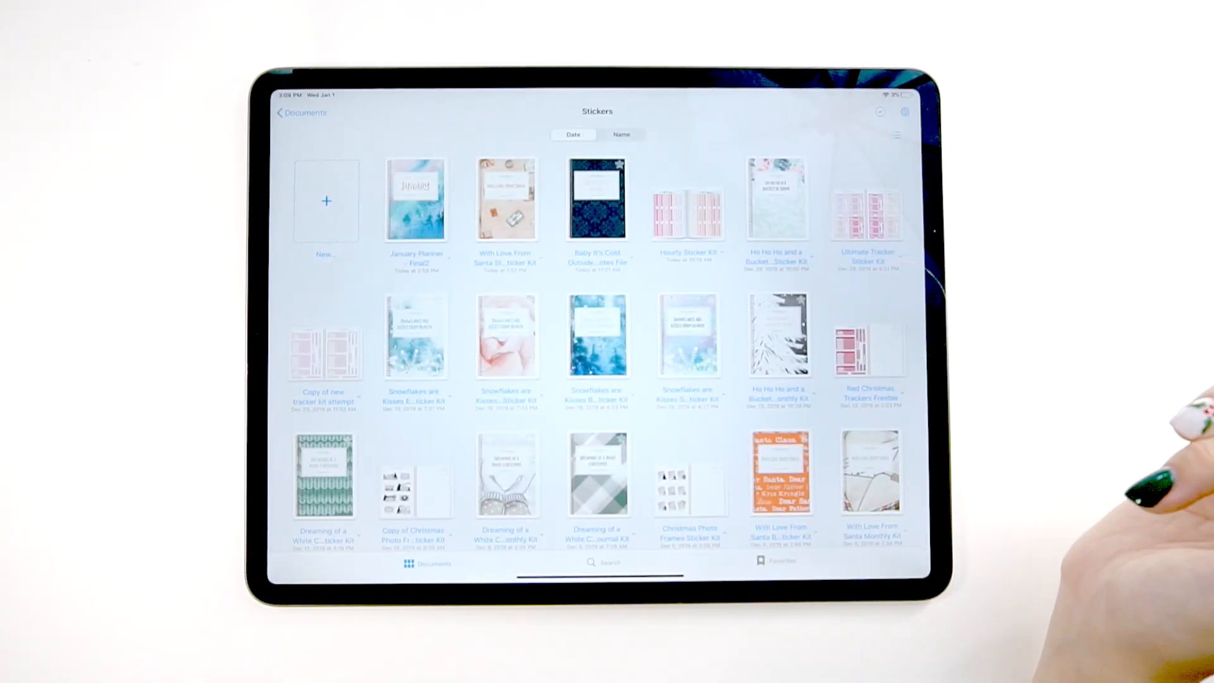
pyautogui.moveTo(1115, 450)
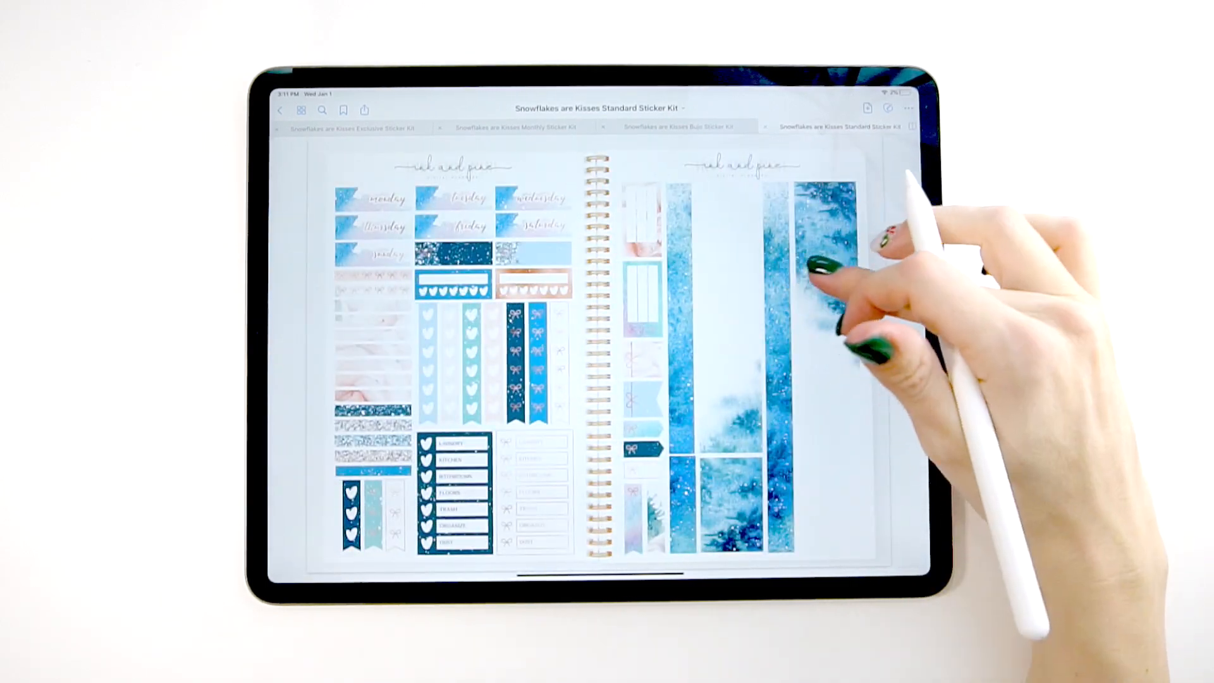
# Swipe through the Standard Sticker Kit pages to the weekday labels and washi strips.
pyautogui.hscroll(-3)
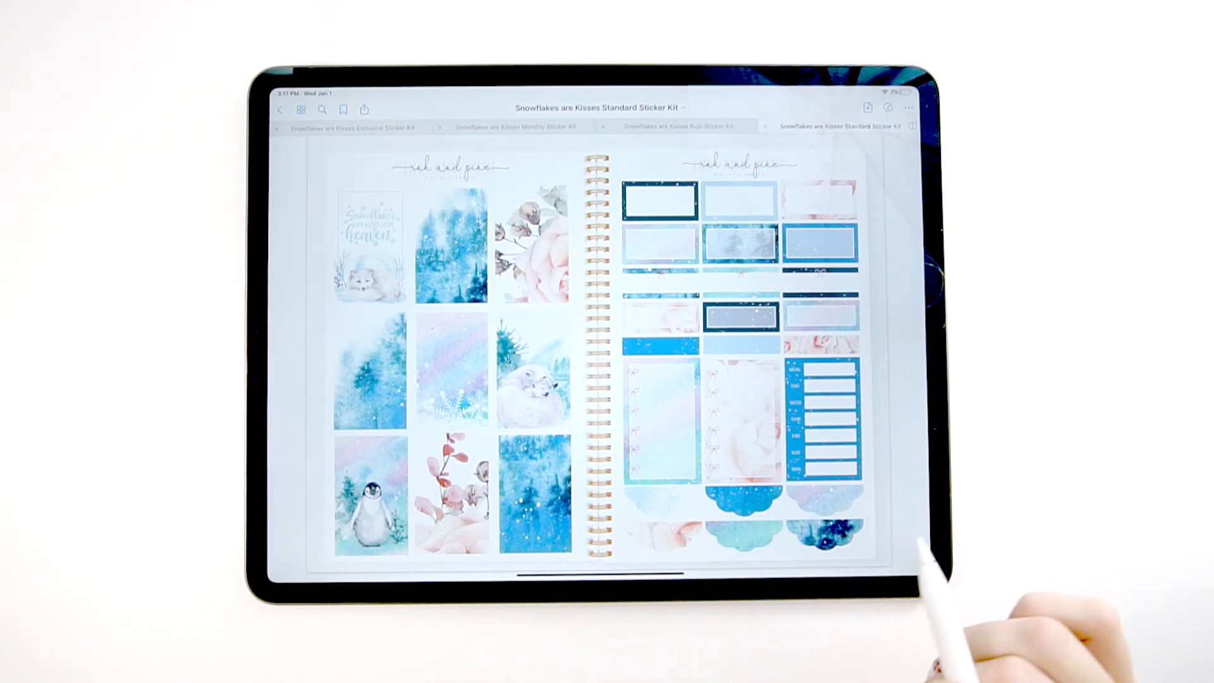
pyautogui.moveTo(1004, 516)
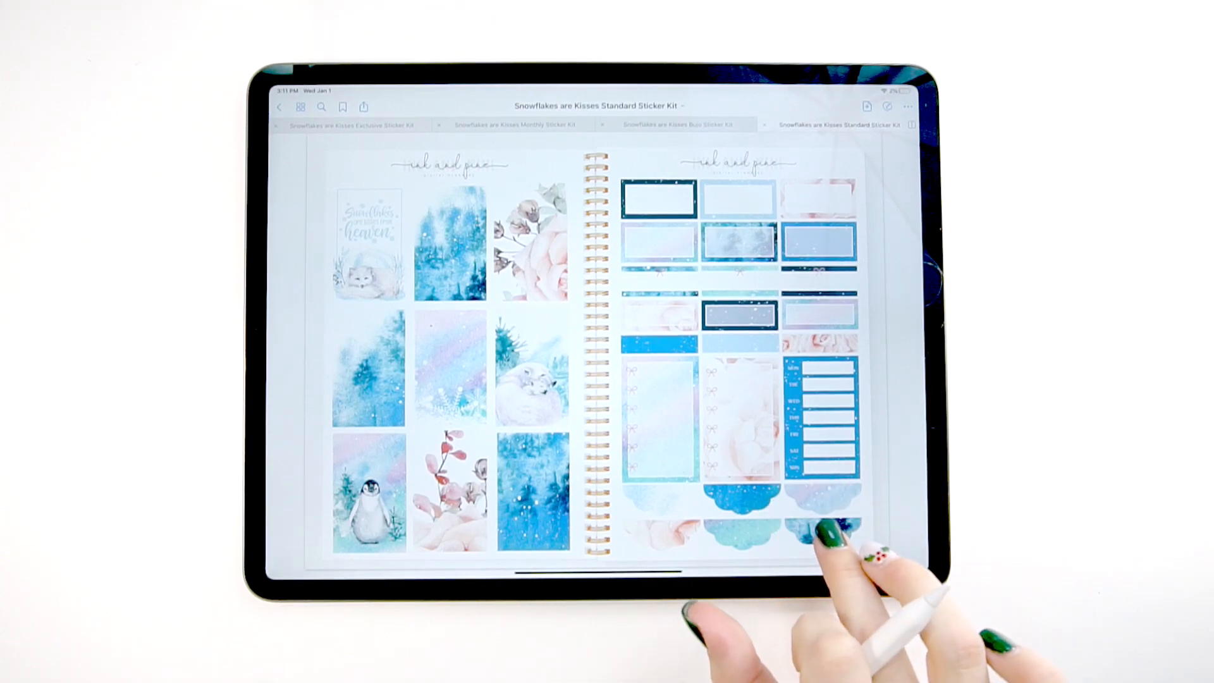
pyautogui.hscroll(-3)
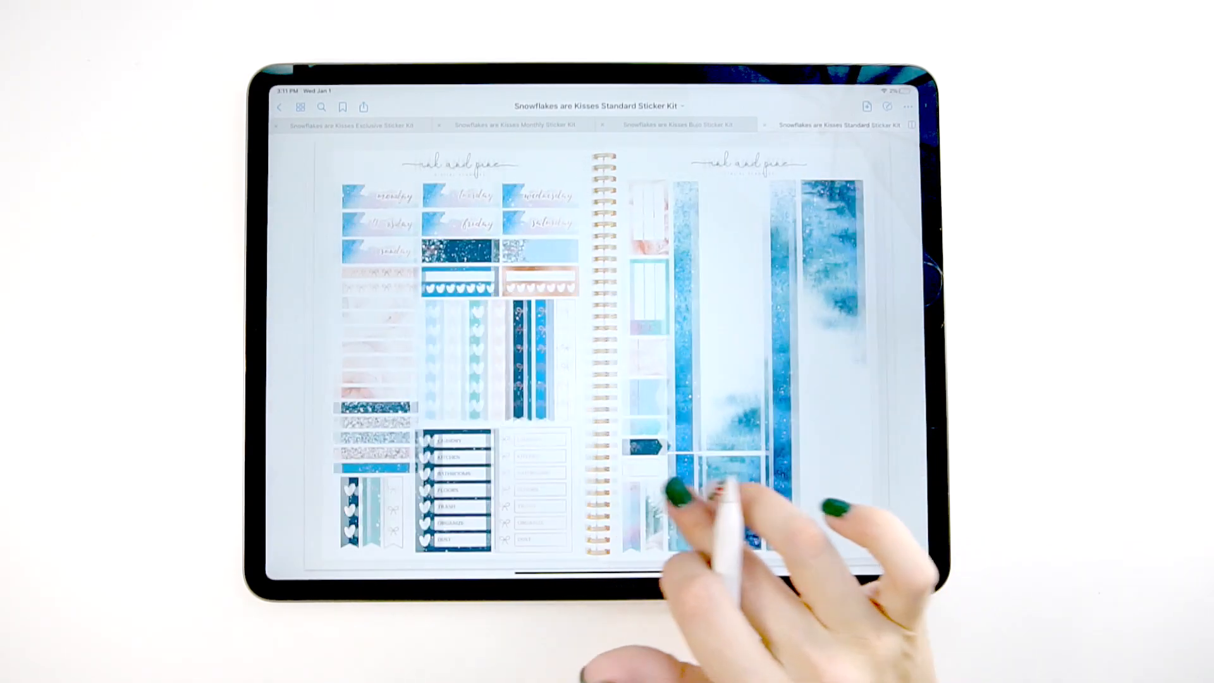
# Switch to the Snowflakes are Kisses Bujo Sticker Kit document.
pyautogui.click(683, 124)
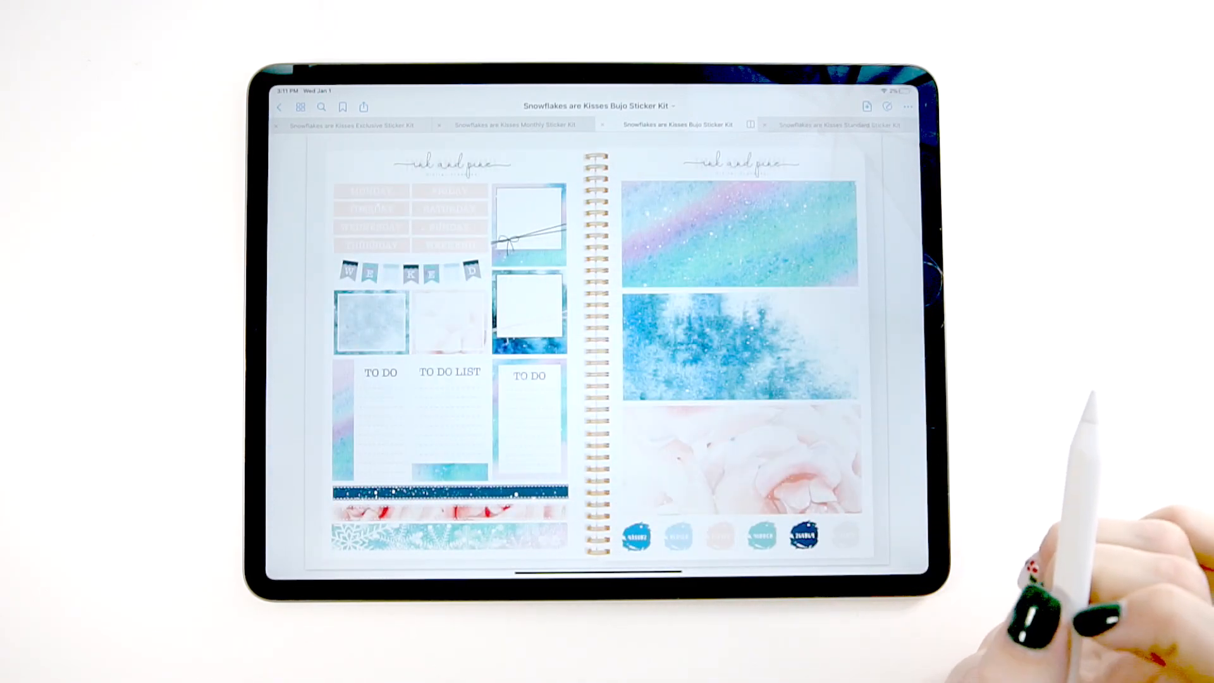
pyautogui.moveTo(855, 409)
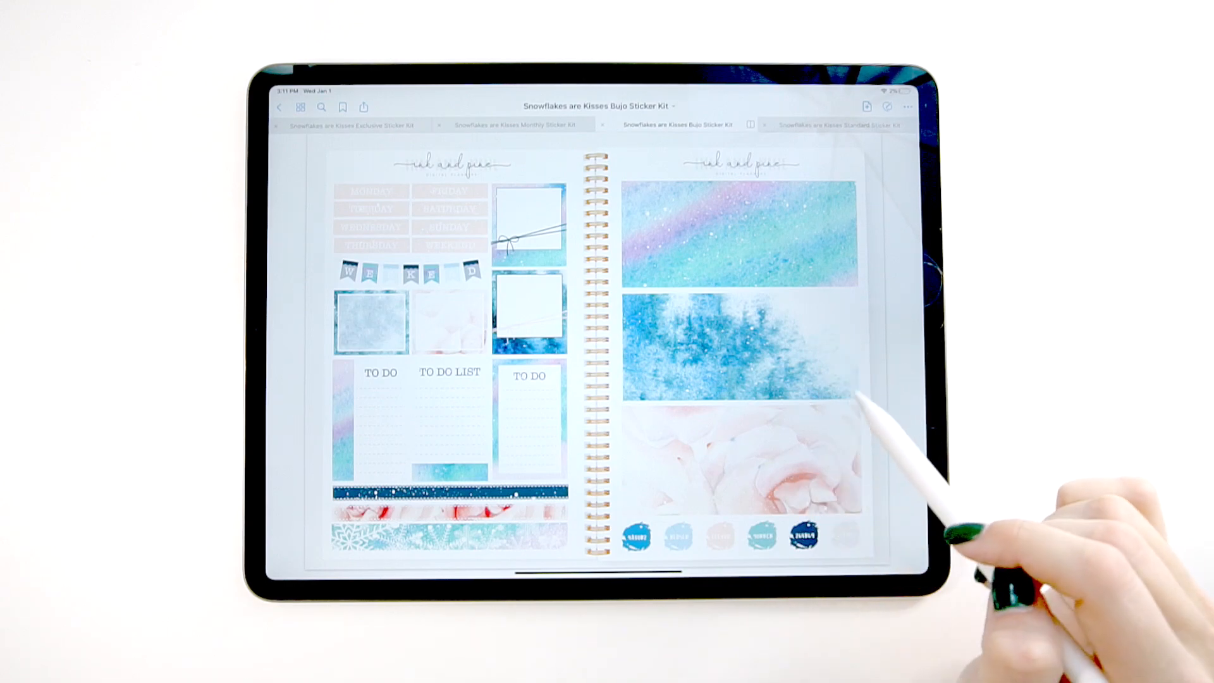
pyautogui.moveTo(809, 473)
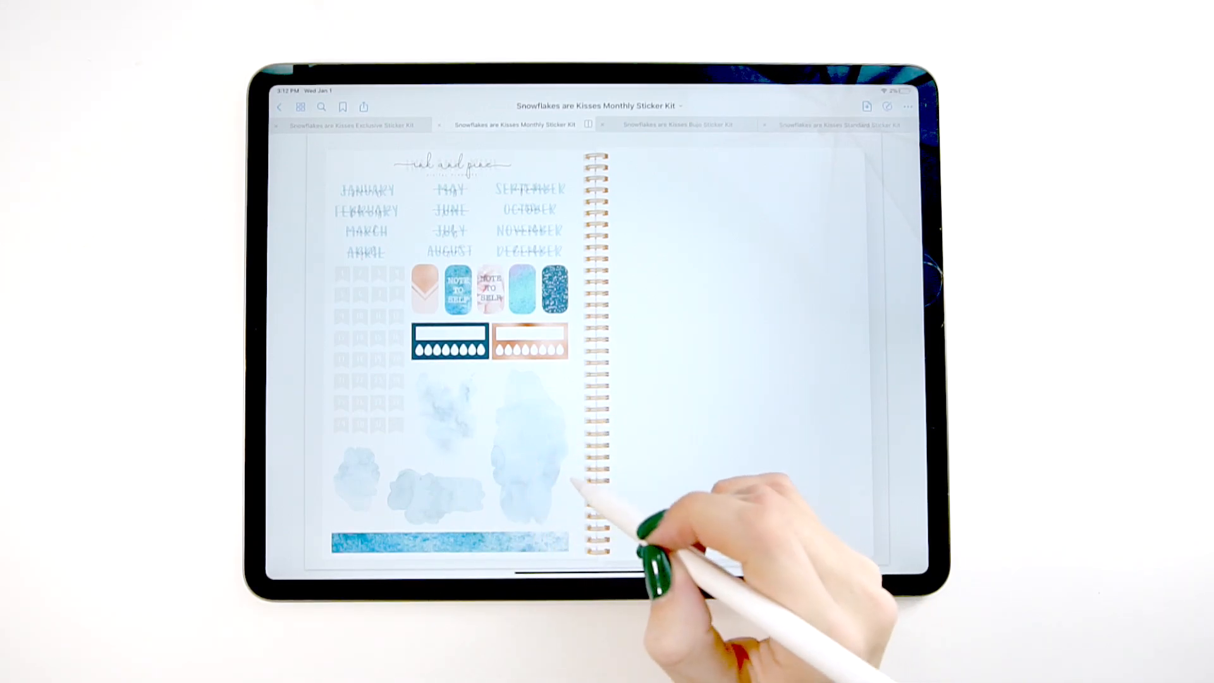
pyautogui.moveTo(553, 493)
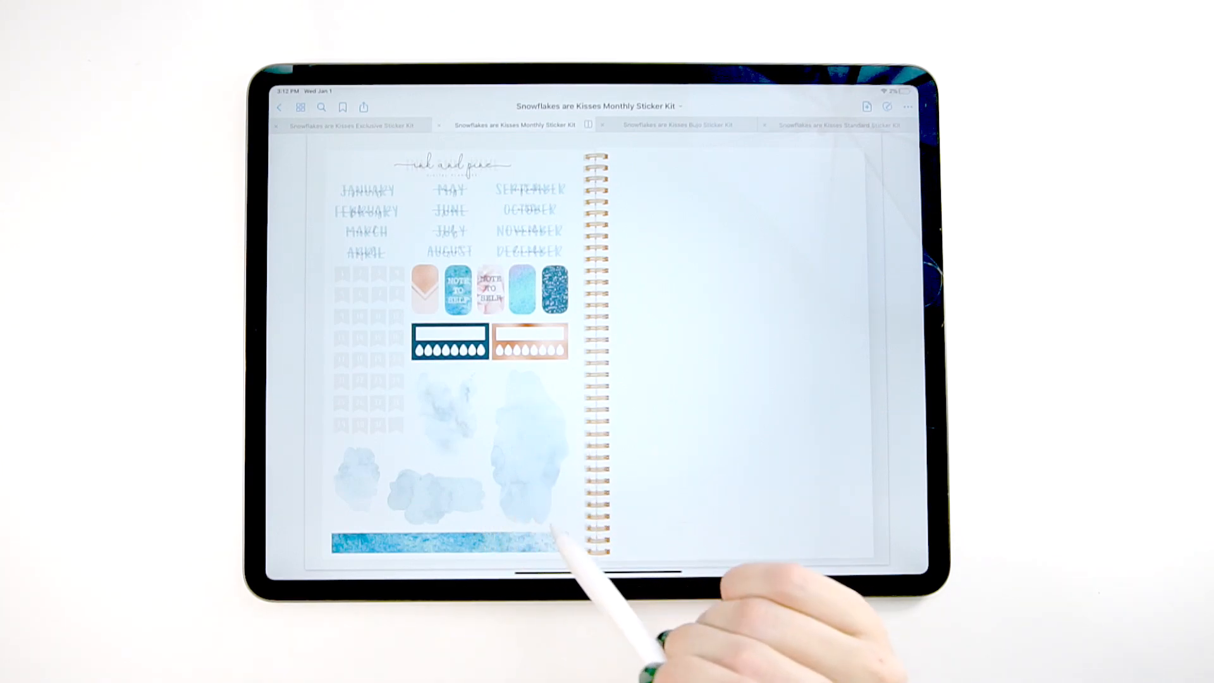
# Swipe to the Monthly Sticker Kit page with the month-name stickers.
pyautogui.hscroll(-3)
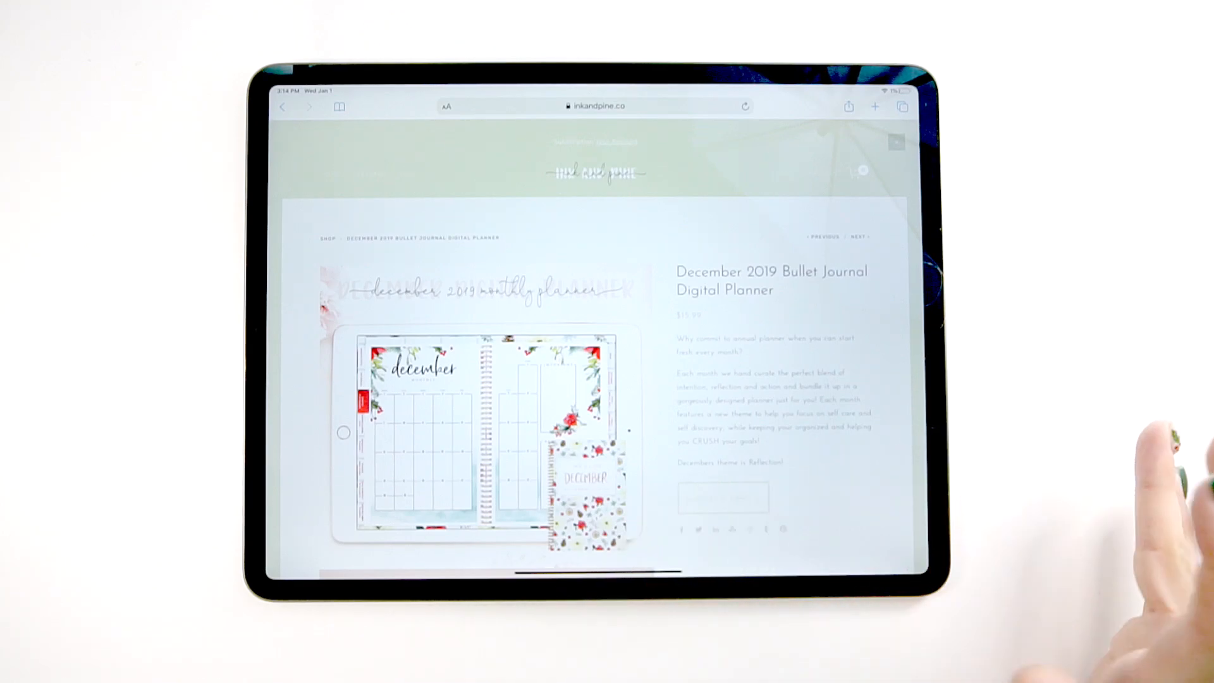
# Scroll the inkandpine.co page past the planner sections to the subscriber vault promo.
pyautogui.scroll(-3)
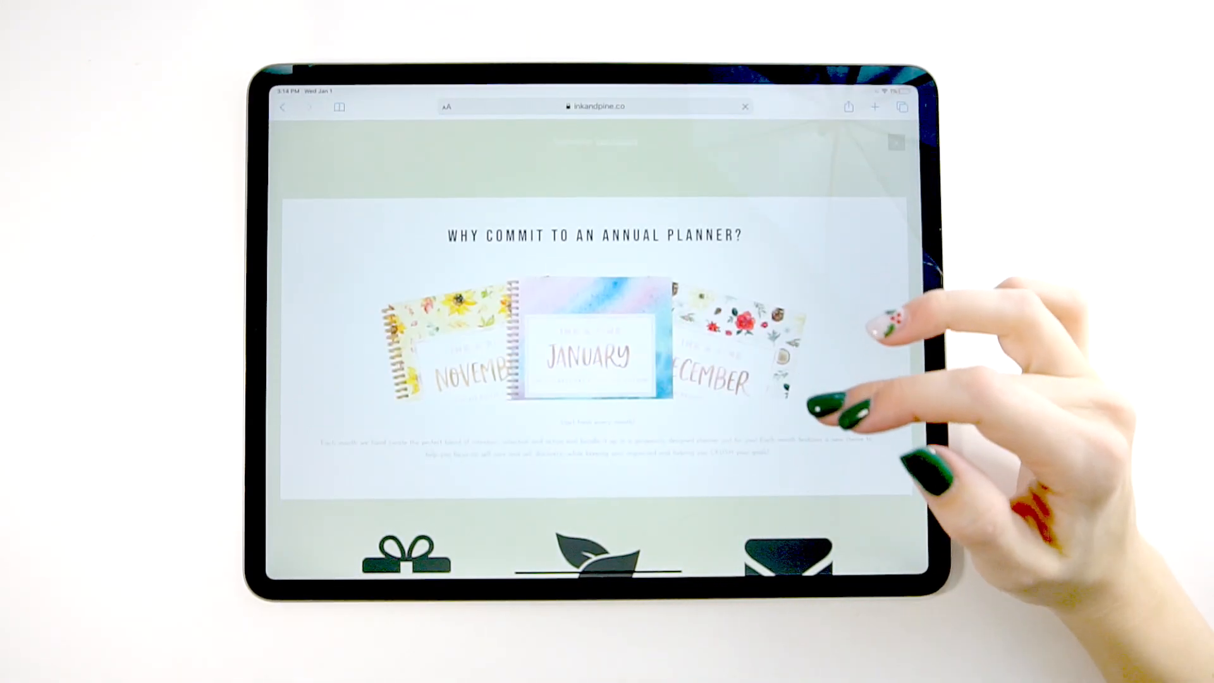
pyautogui.scroll(-3)
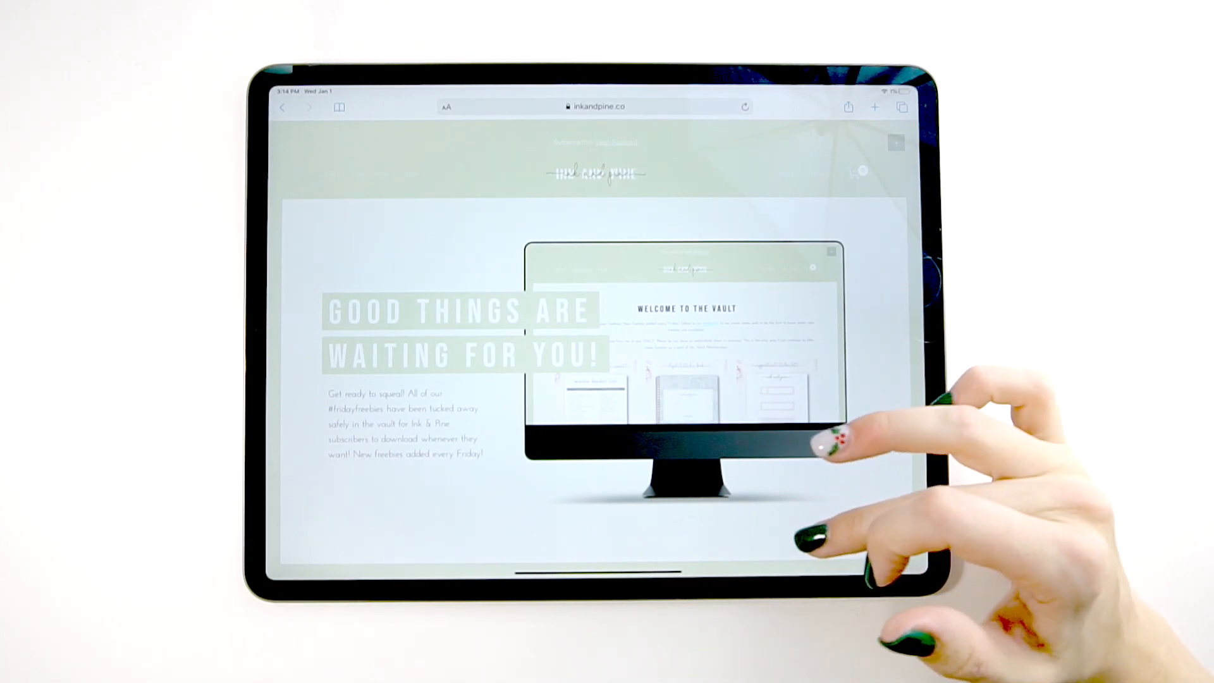
pyautogui.scroll(-3)
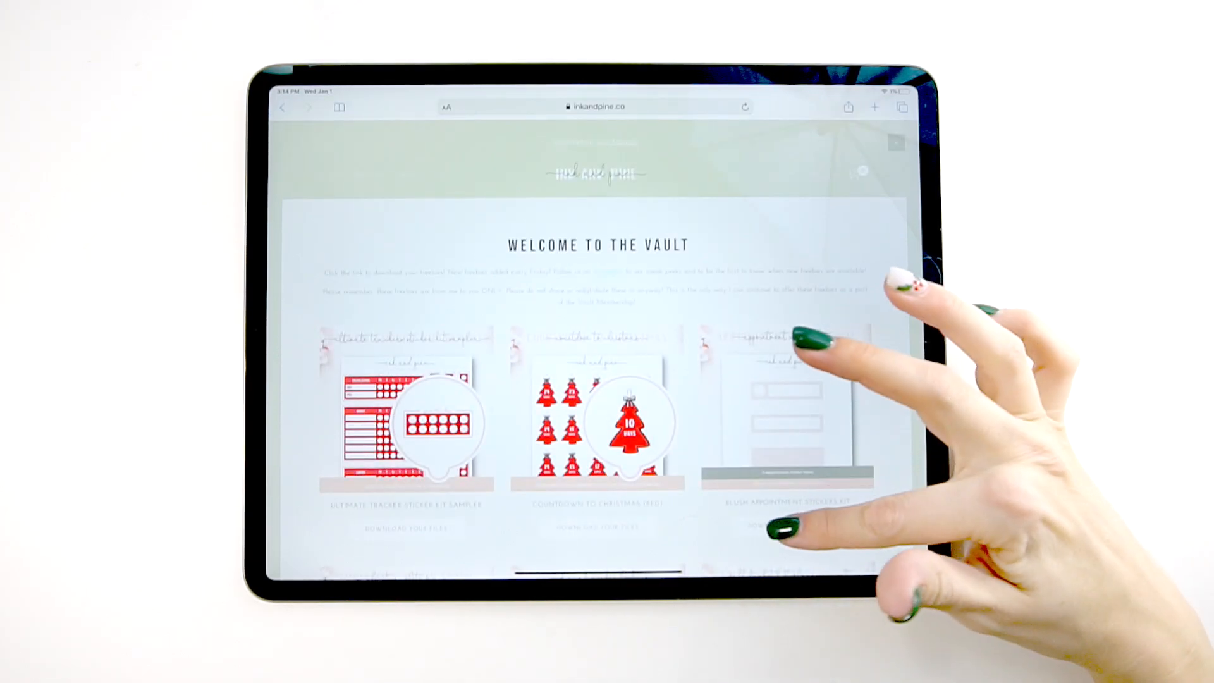
pyautogui.scroll(-3)
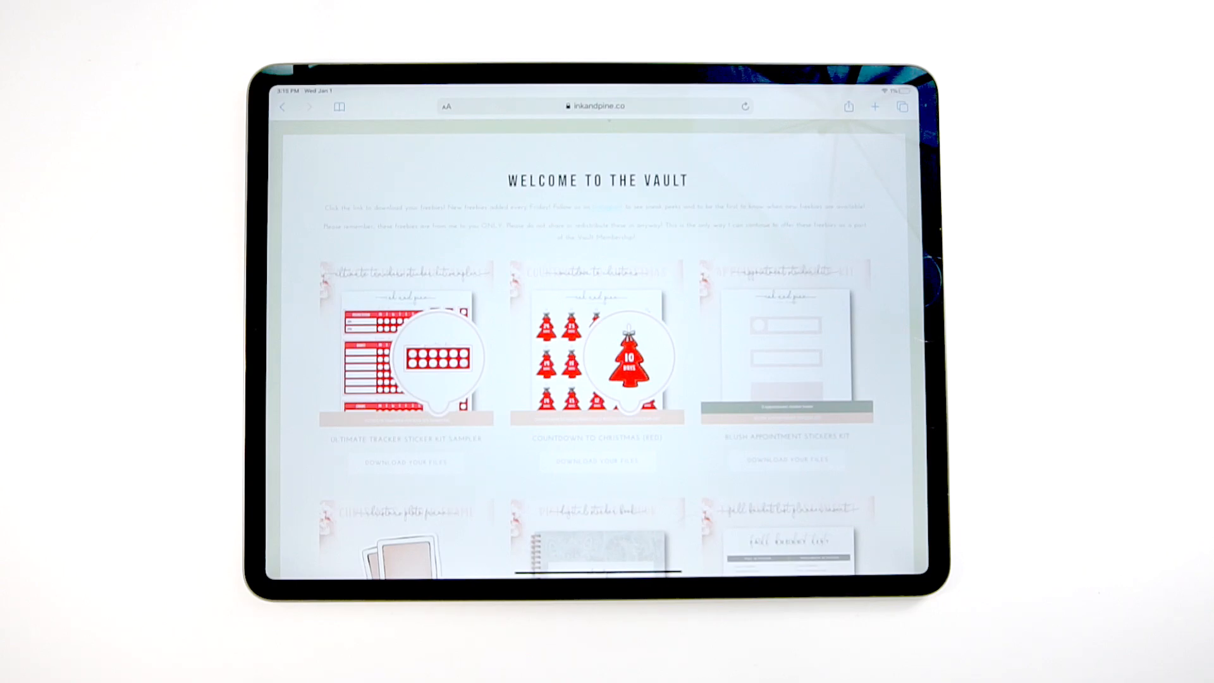
pyautogui.scroll(-3)
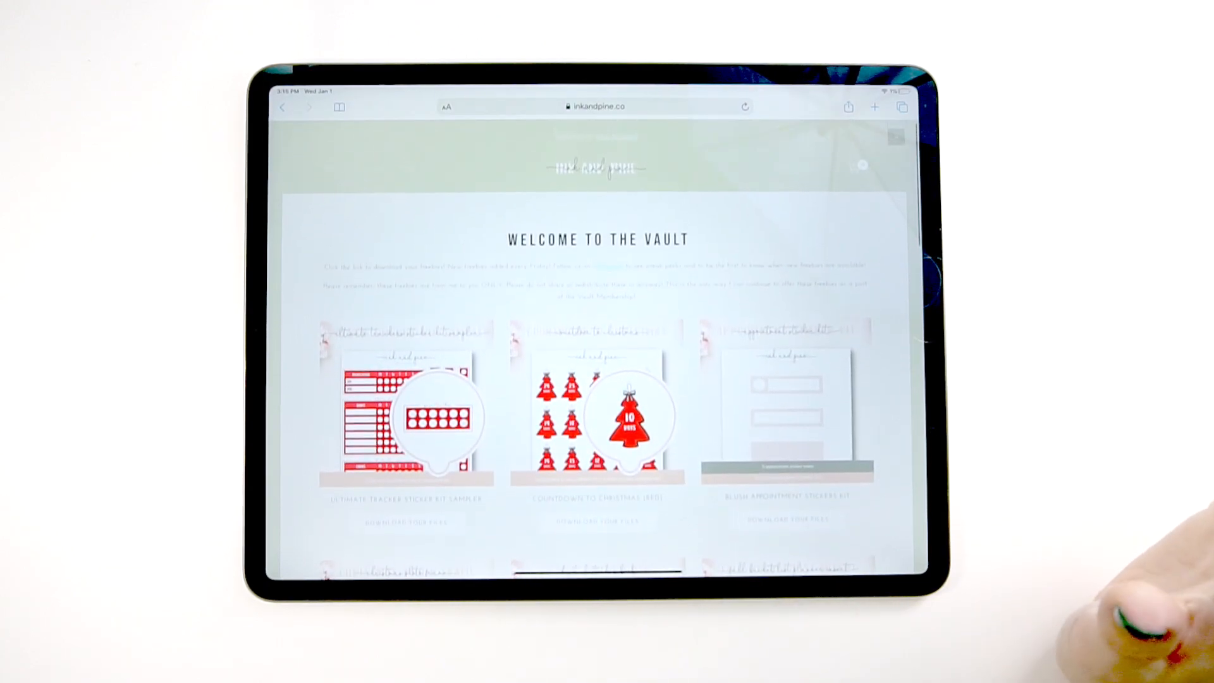
pyautogui.scroll(-3)
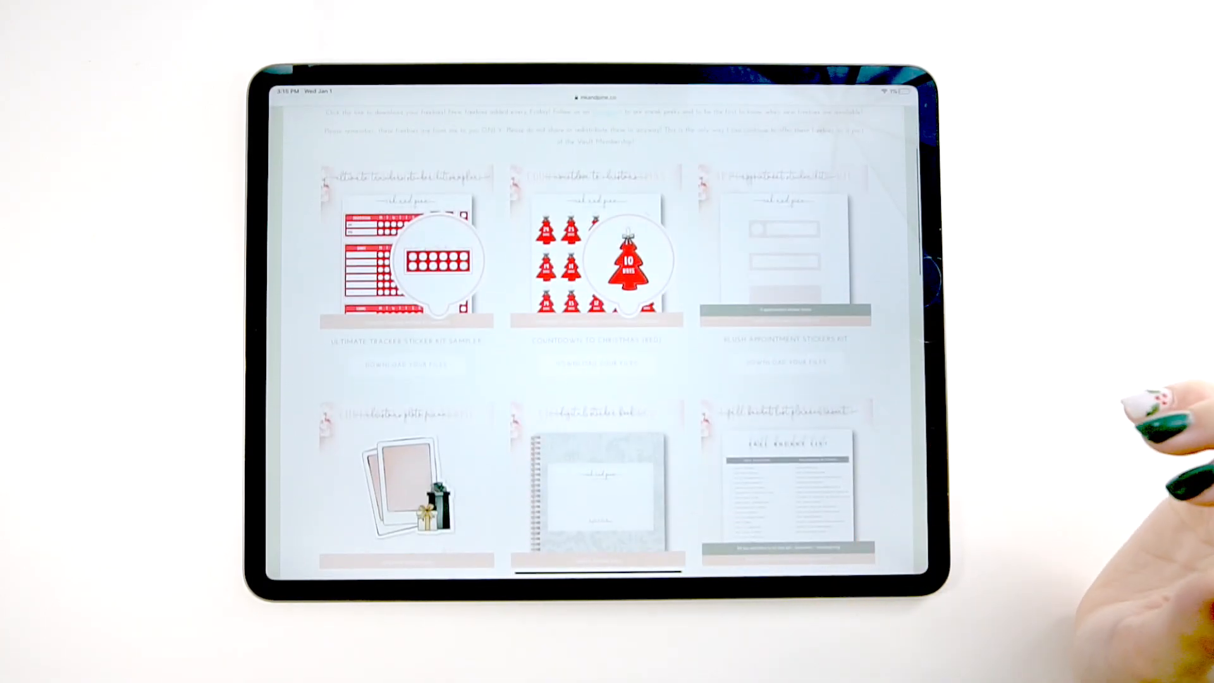
pyautogui.scroll(-3)
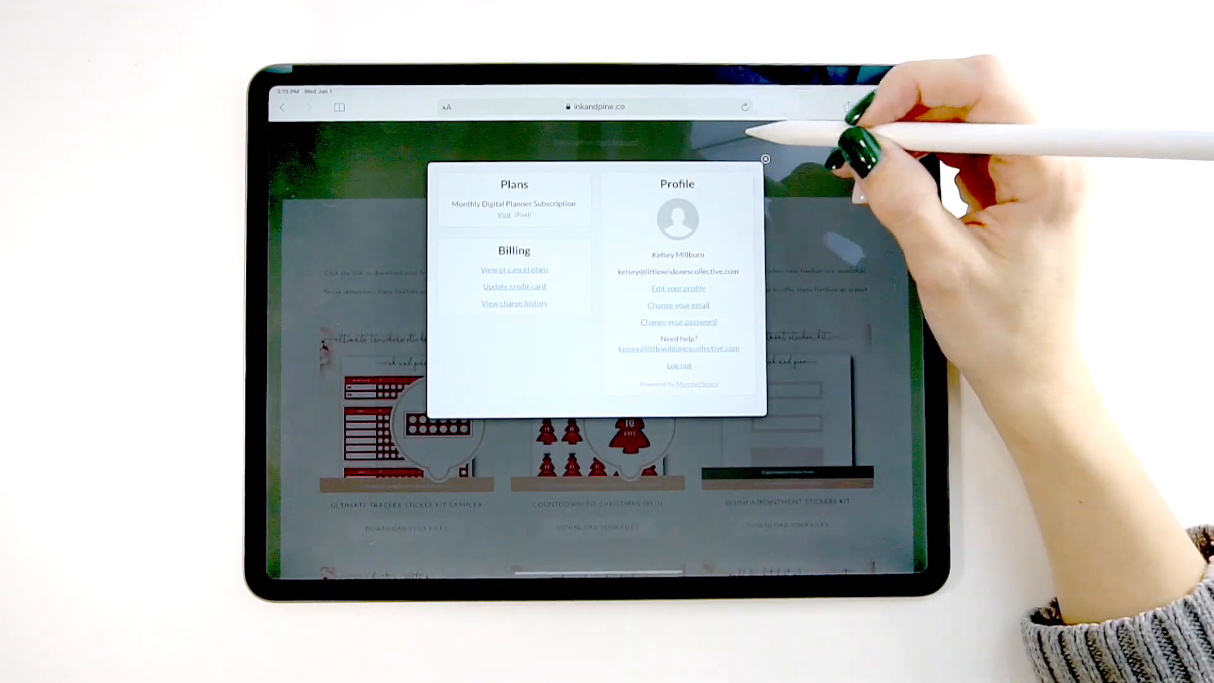
# Go to the Monthly Digital Planner Subscription downloads page from the account popup.
pyautogui.click(765, 160)
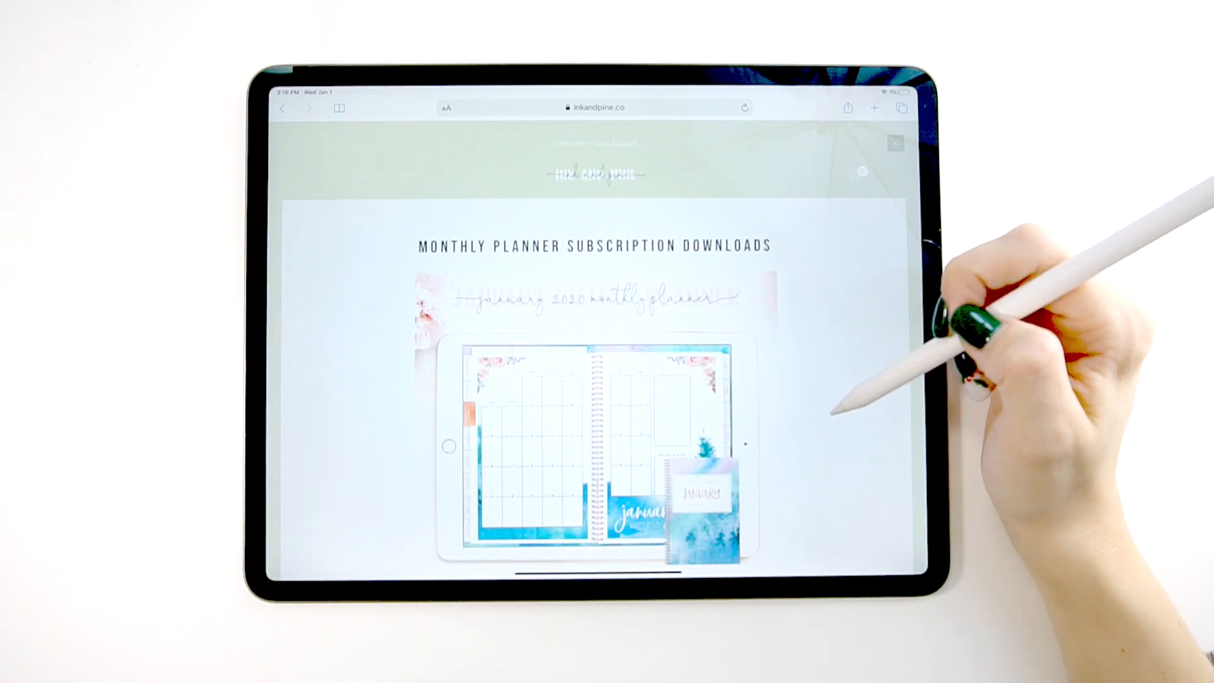
pyautogui.scroll(-3)
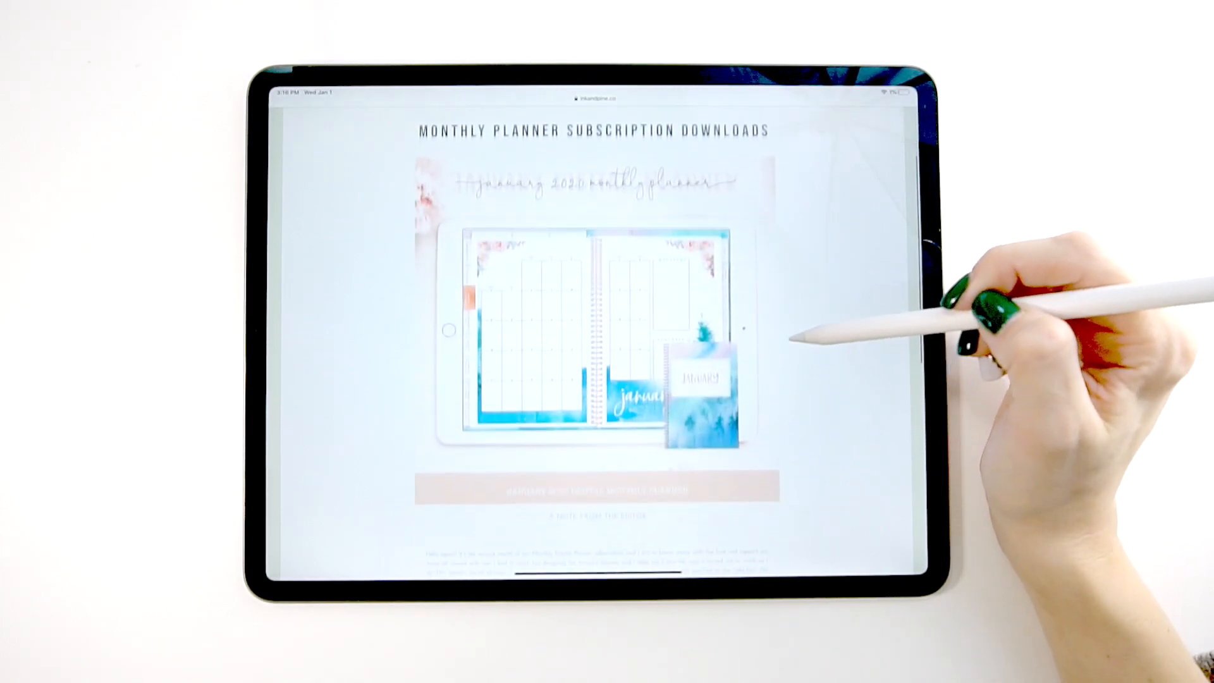
pyautogui.scroll(-3)
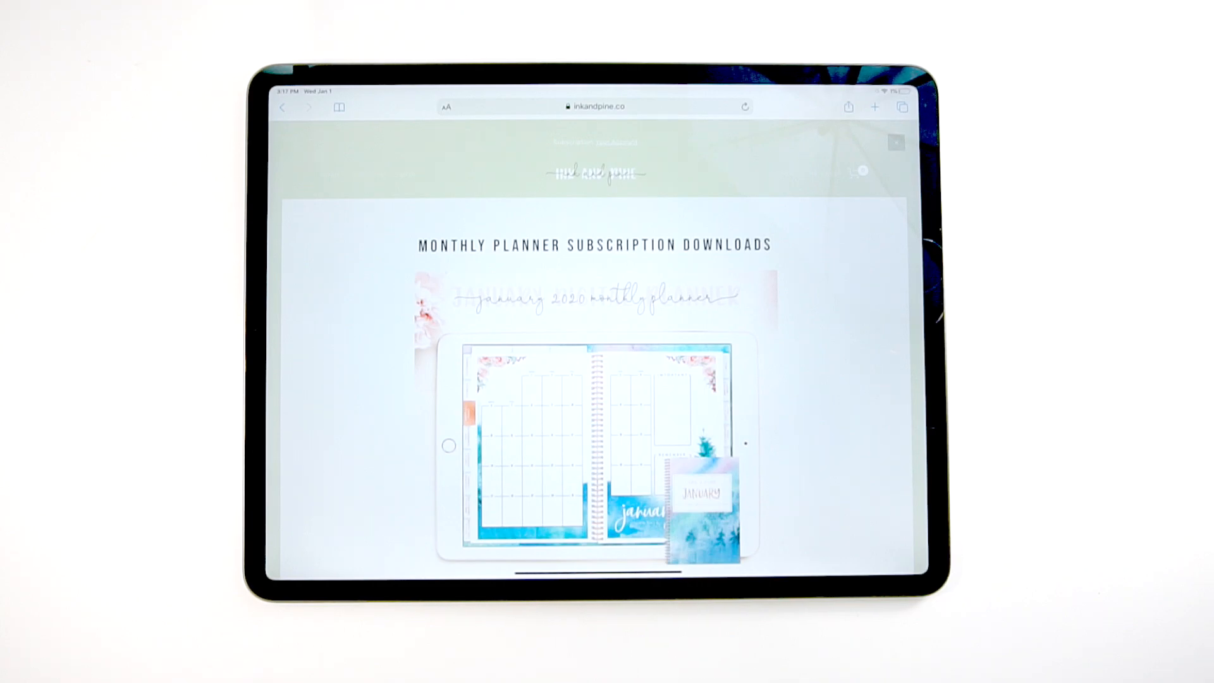
pyautogui.scroll(-3)
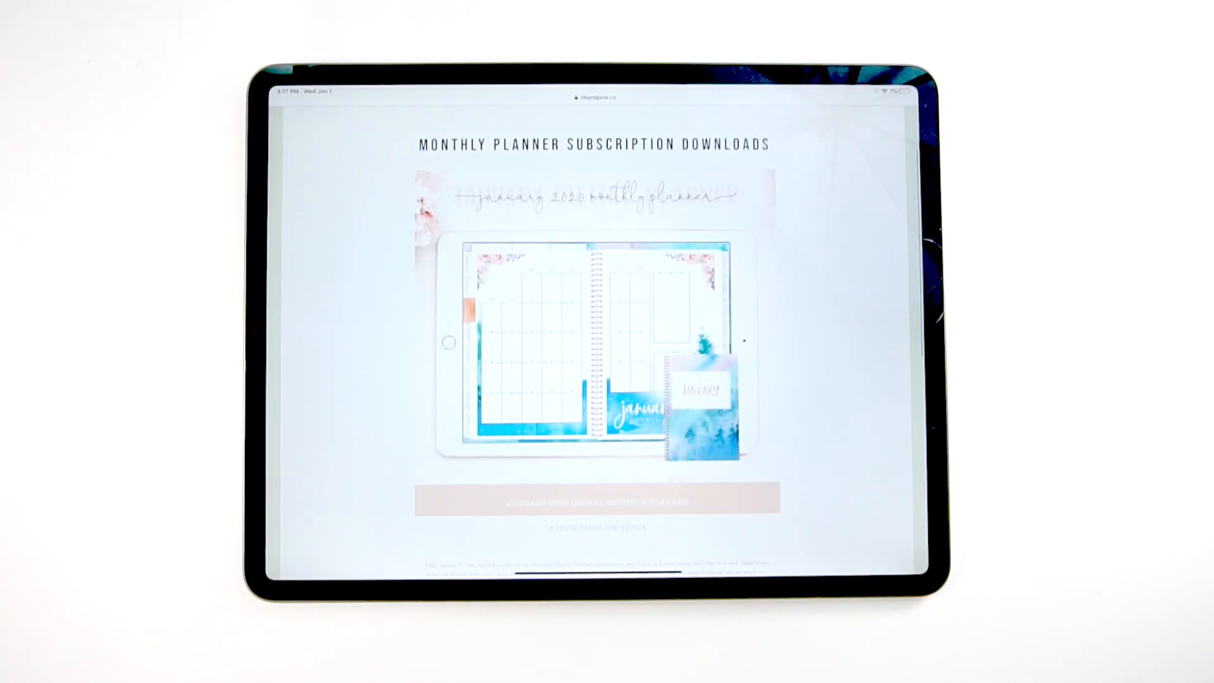